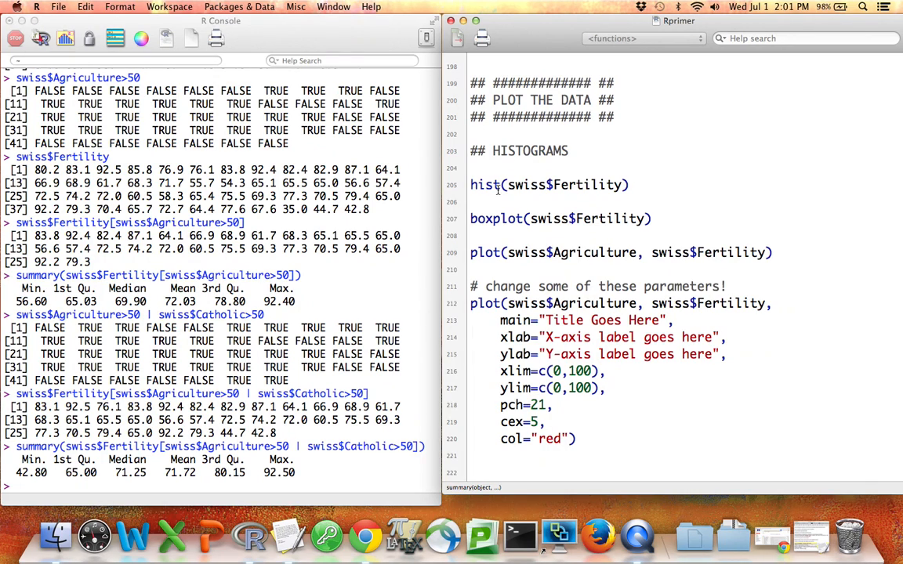
Run hist(swiss$Fertility) from the Rprimer script to draw the fertility histogram
left_click(549, 184)
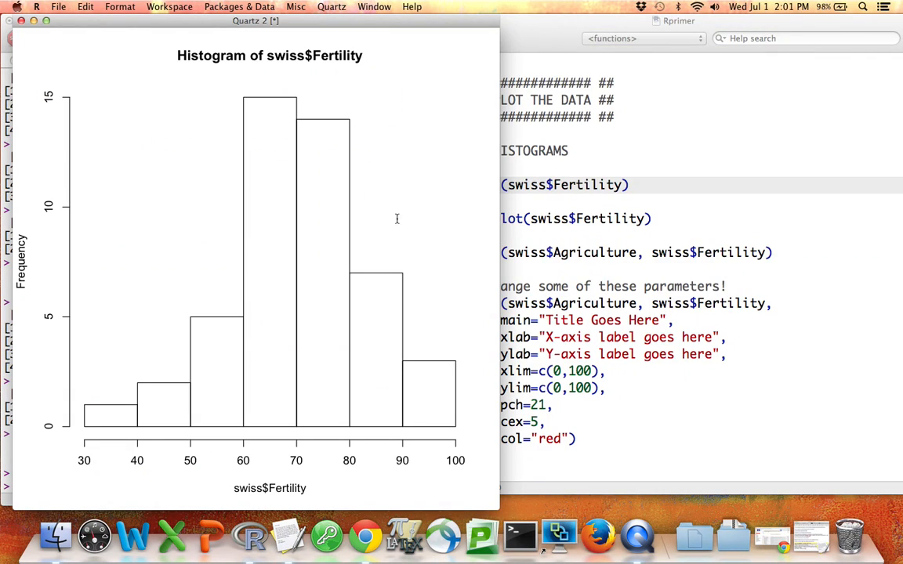
mouse_move(484, 342)
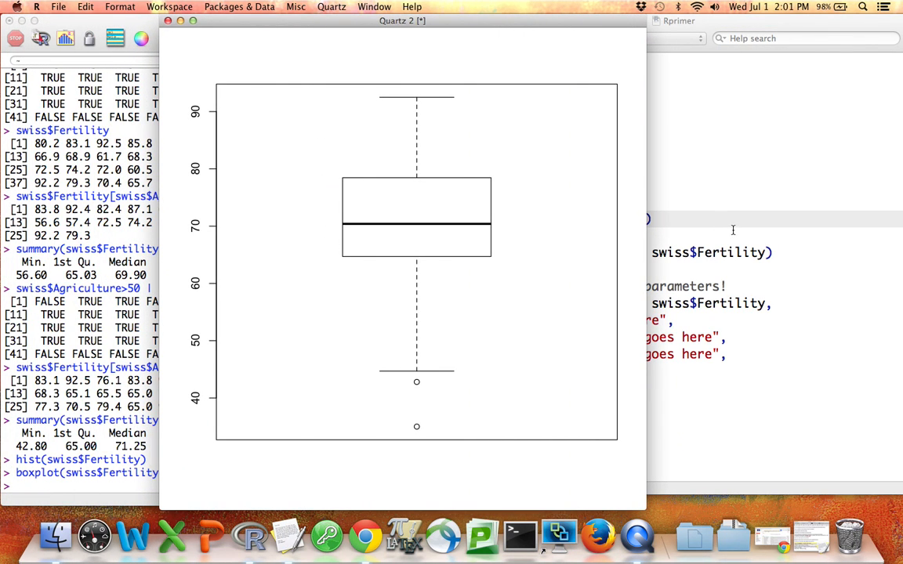
Bring the Rprimer script forward and run boxplot(swiss$Fertility)
left_click(674, 22)
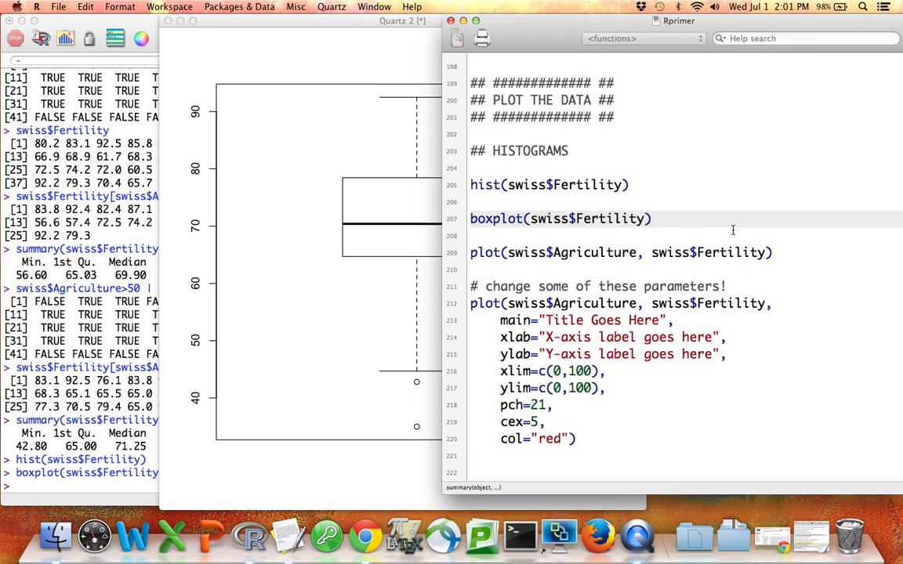
mouse_move(551, 250)
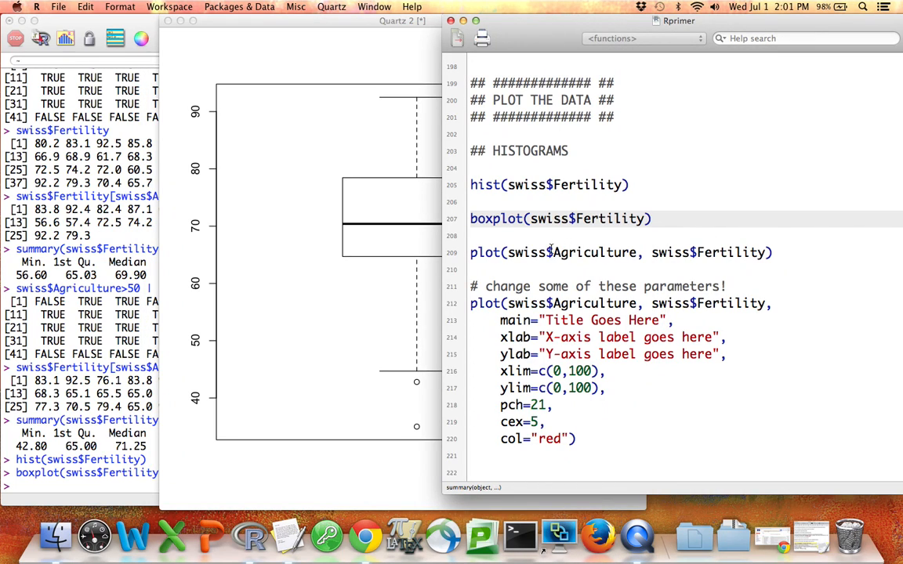
left_click(518, 219)
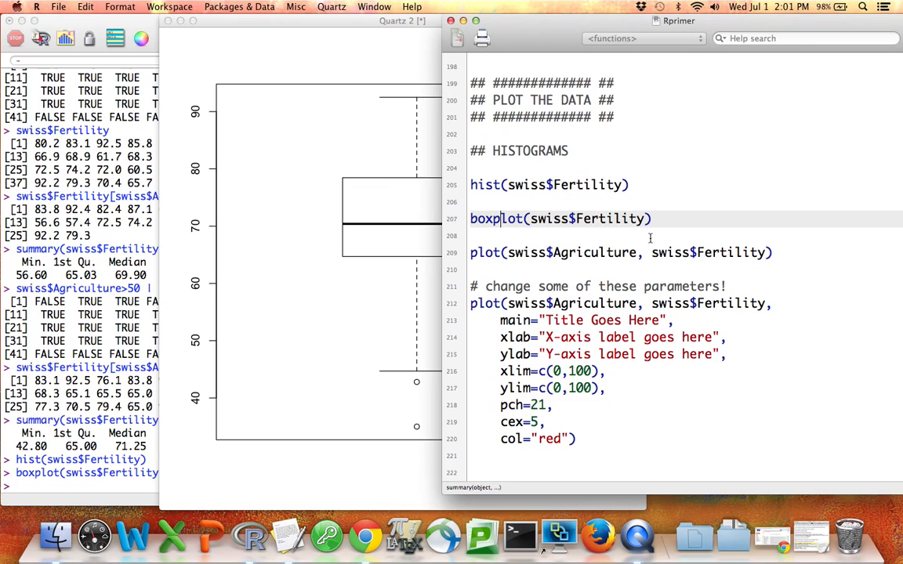
mouse_move(488, 253)
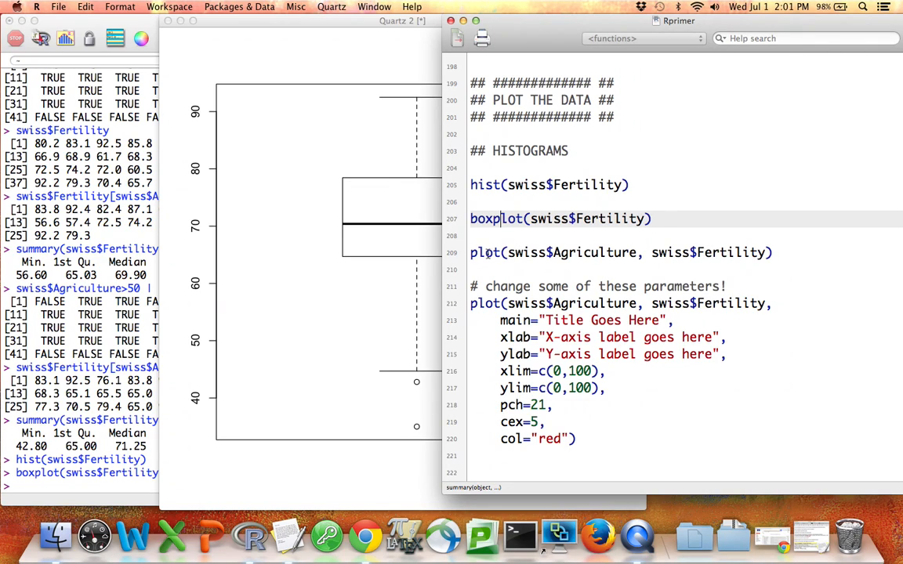
Run plot(swiss$Agriculture, swiss$Fertility) to draw the Fertility vs Agriculture scatterplot
double_click(572, 252)
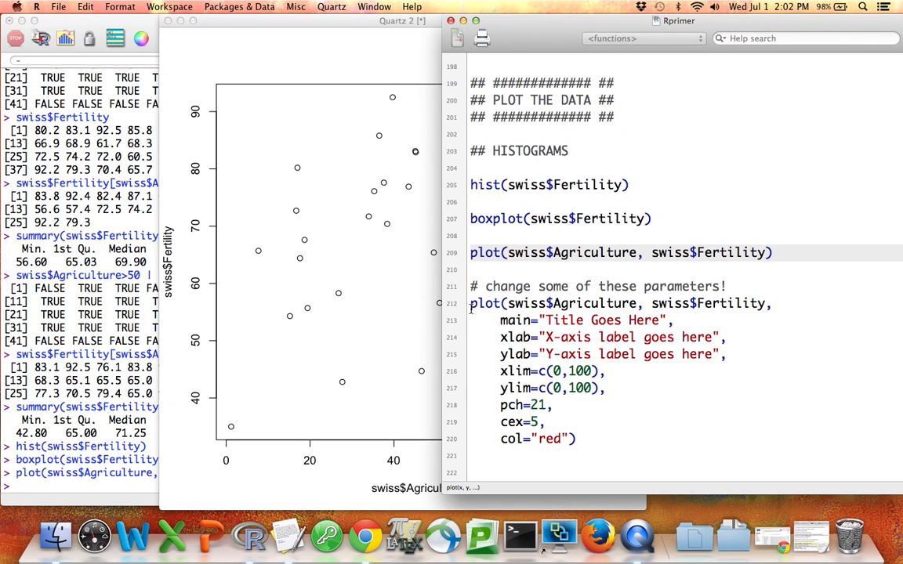
left_click_drag(471, 304, 576, 439)
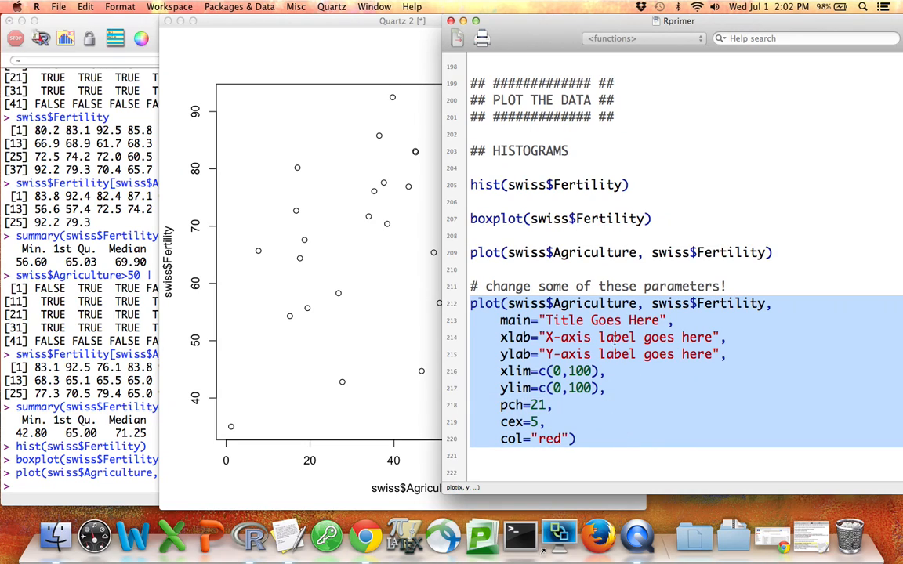
mouse_move(516, 321)
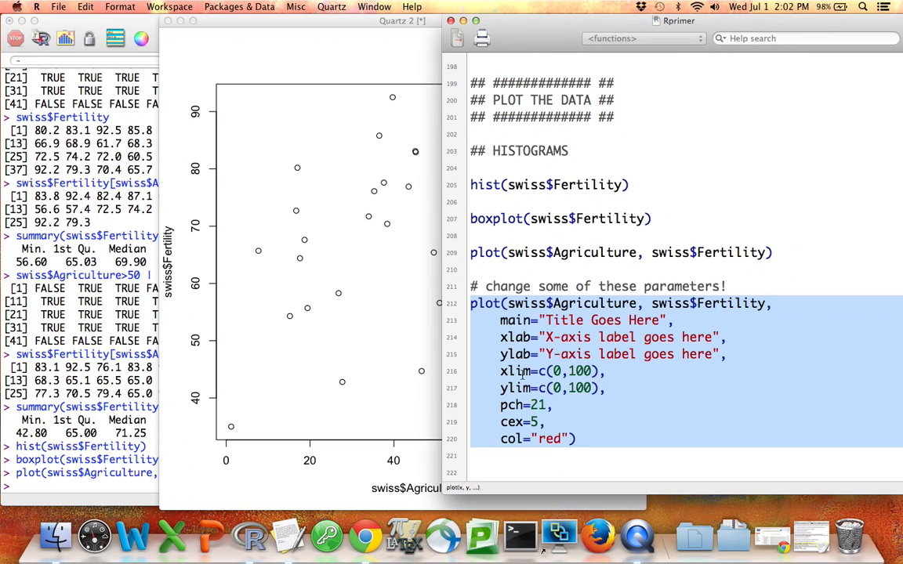
left_click(545, 371)
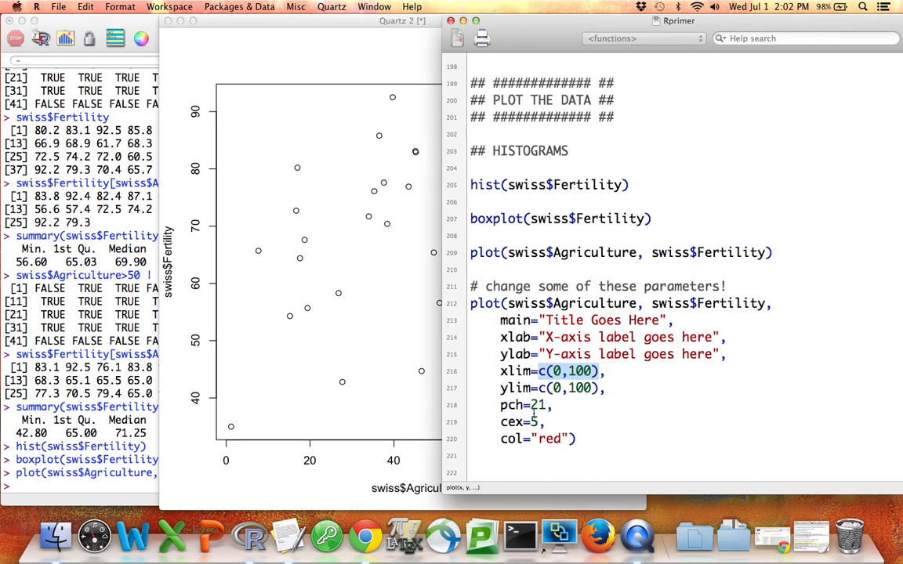
double_click(511, 405)
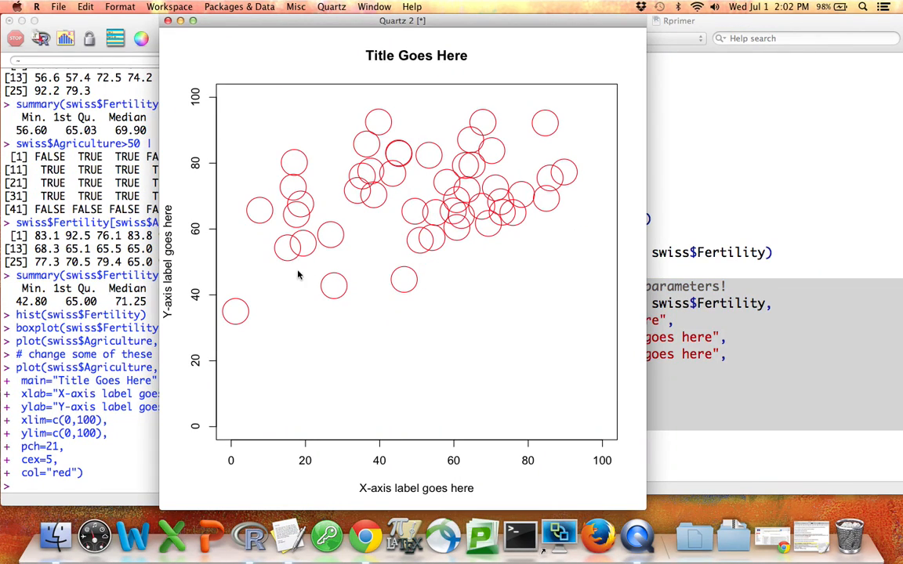
mouse_move(262, 89)
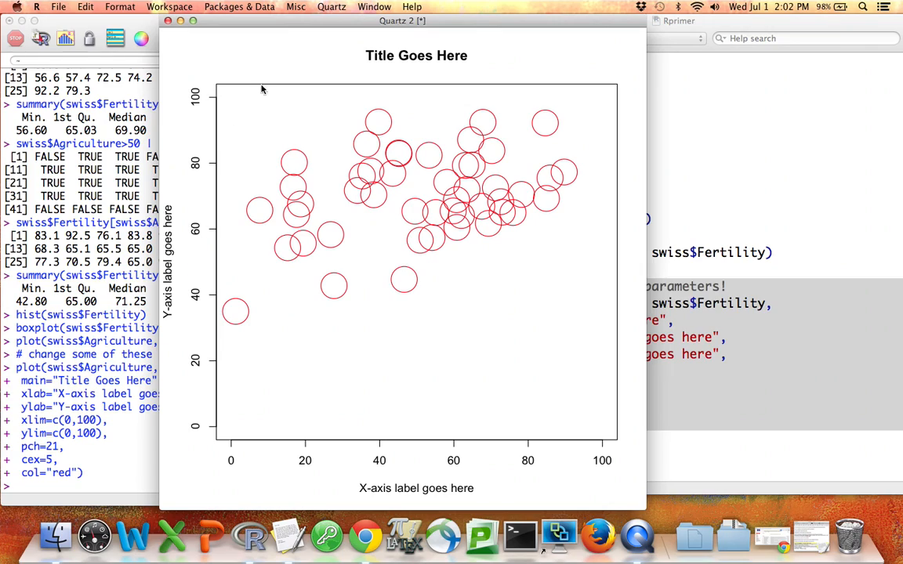